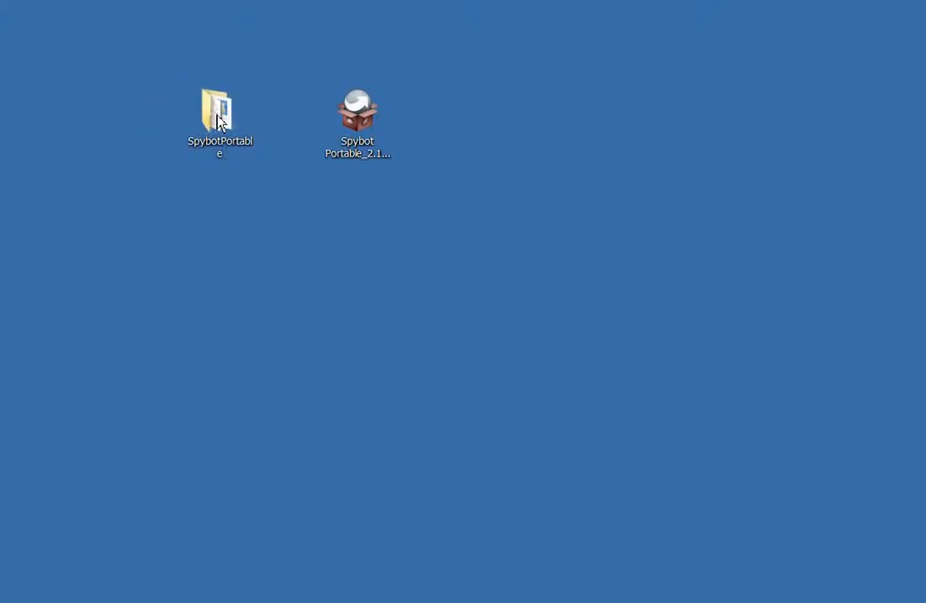
{"action": "mouse_move", "coordinate": [220, 118]}
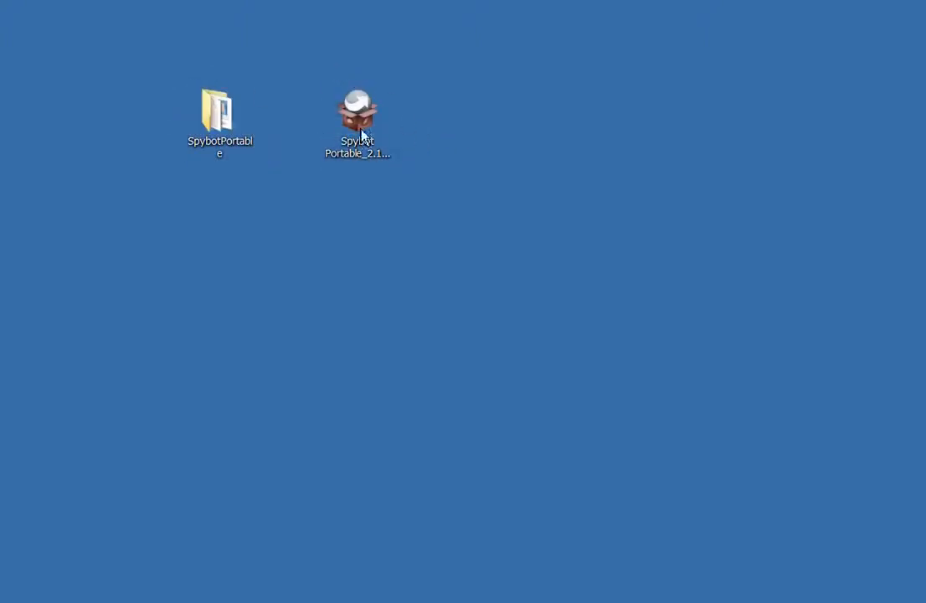
- Open the Change Icon dialog from the SpybotPortable folder's Properties Customize settings
{"action": "left_click", "coordinate": [357, 109]}
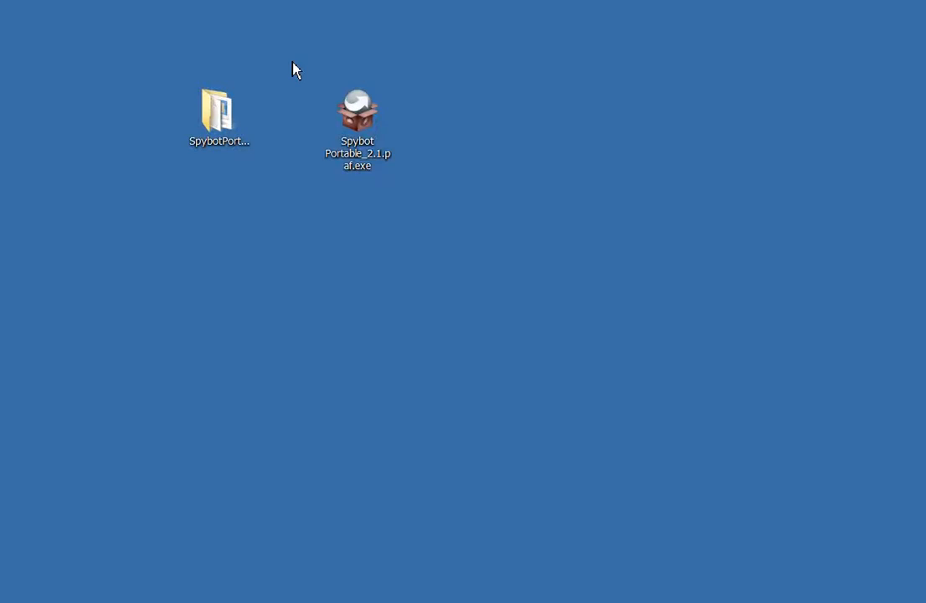
{"action": "mouse_move", "coordinate": [165, 151]}
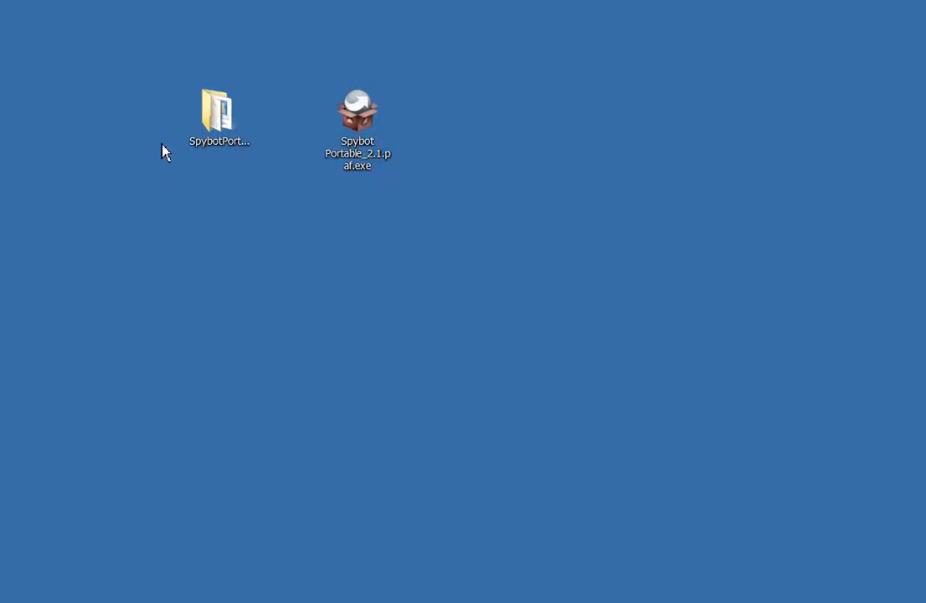
{"action": "mouse_move", "coordinate": [545, 128]}
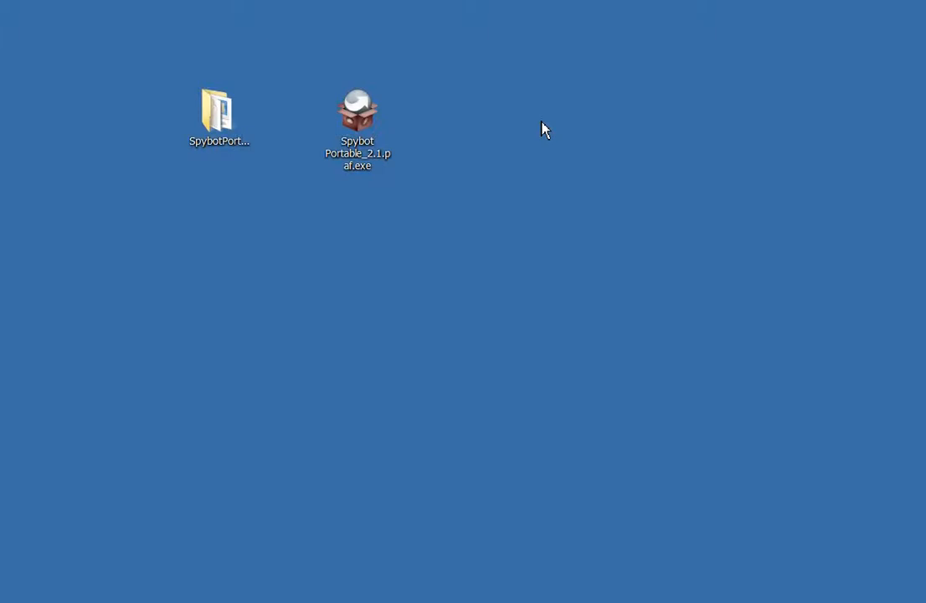
{"action": "mouse_move", "coordinate": [425, 181]}
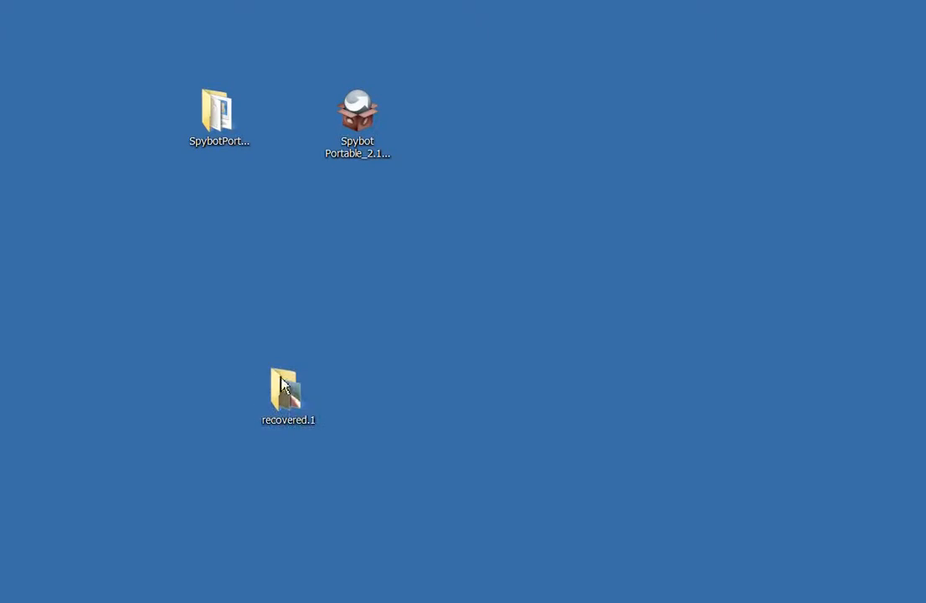
{"action": "left_click_drag", "start_coordinate": [288, 393], "coordinate": [218, 301]}
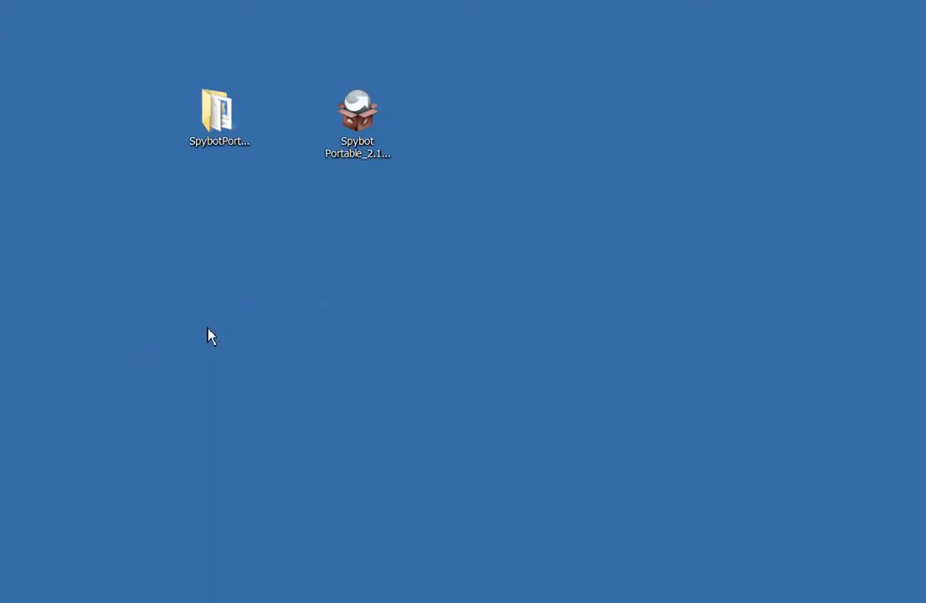
{"action": "mouse_move", "coordinate": [325, 108]}
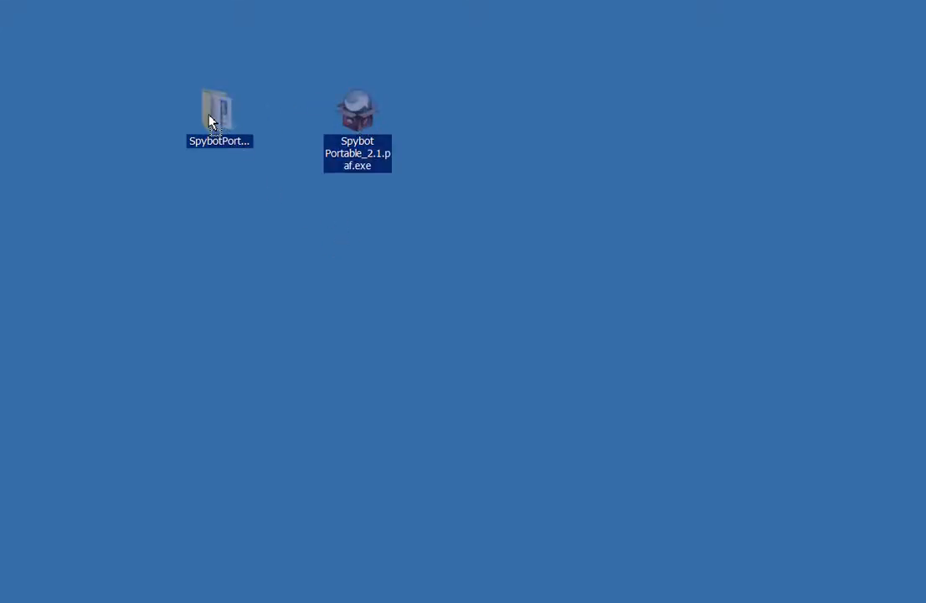
{"action": "right_click", "coordinate": [219, 113]}
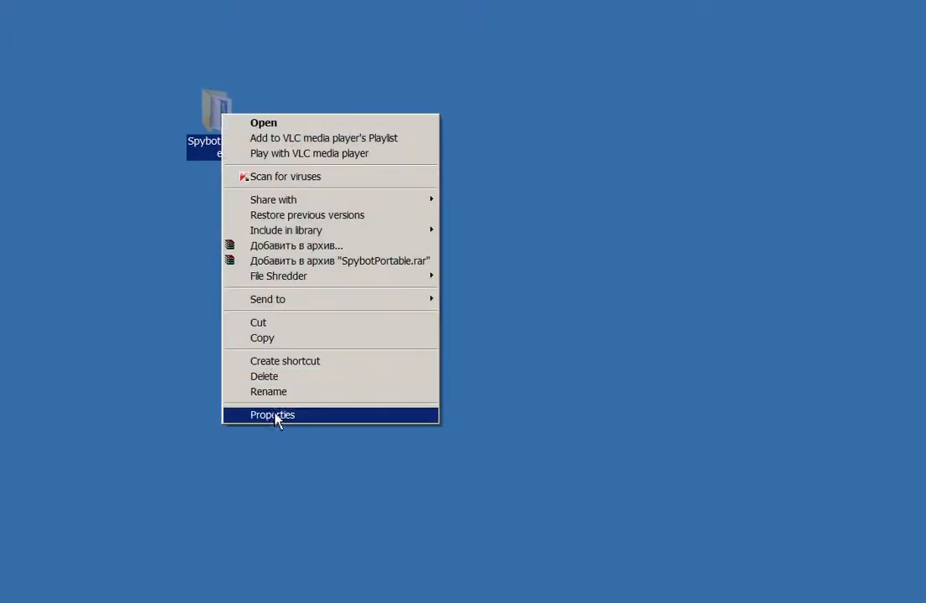
{"action": "left_click", "coordinate": [272, 415]}
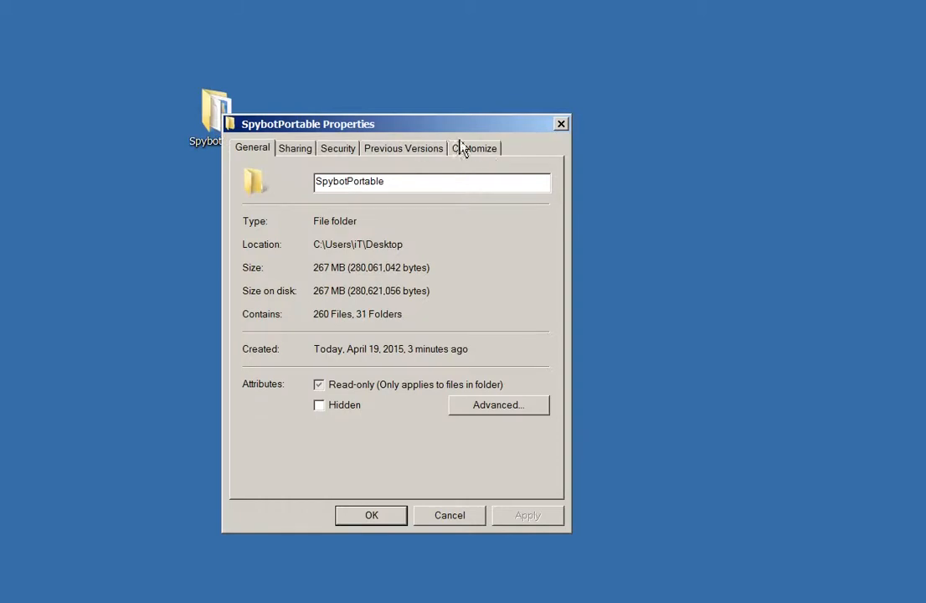
{"action": "left_click", "coordinate": [475, 148]}
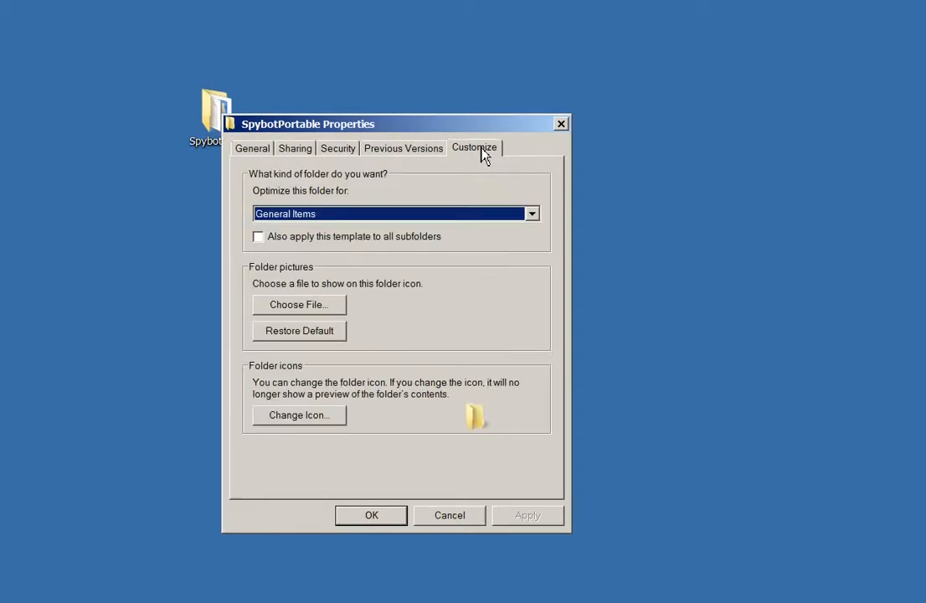
{"action": "left_click", "coordinate": [298, 414]}
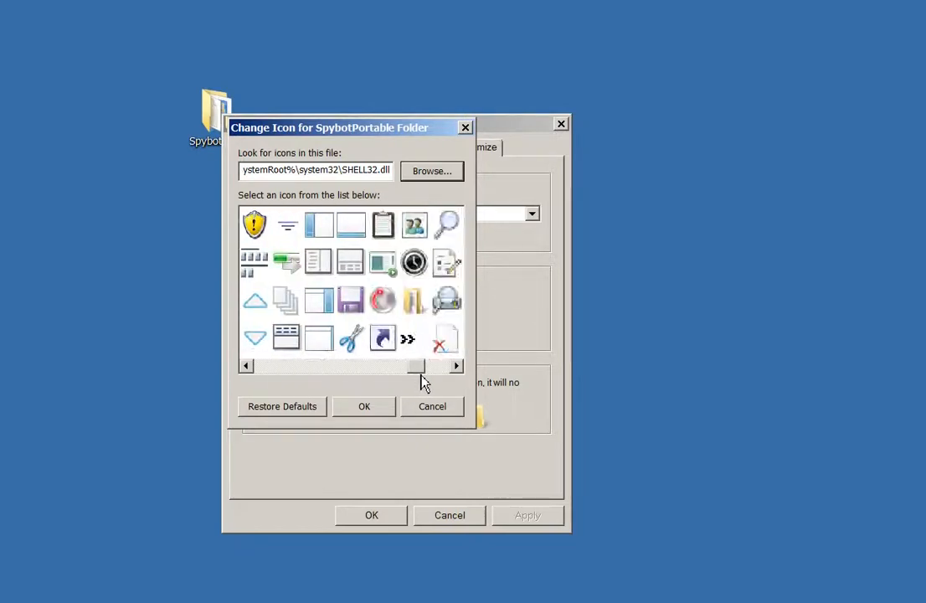
- Browse for an icon file in Desktop > SpybotPortable to locate SpybotPortable.exe
{"action": "scroll", "scroll_direction": "right", "scroll_amount": 3}
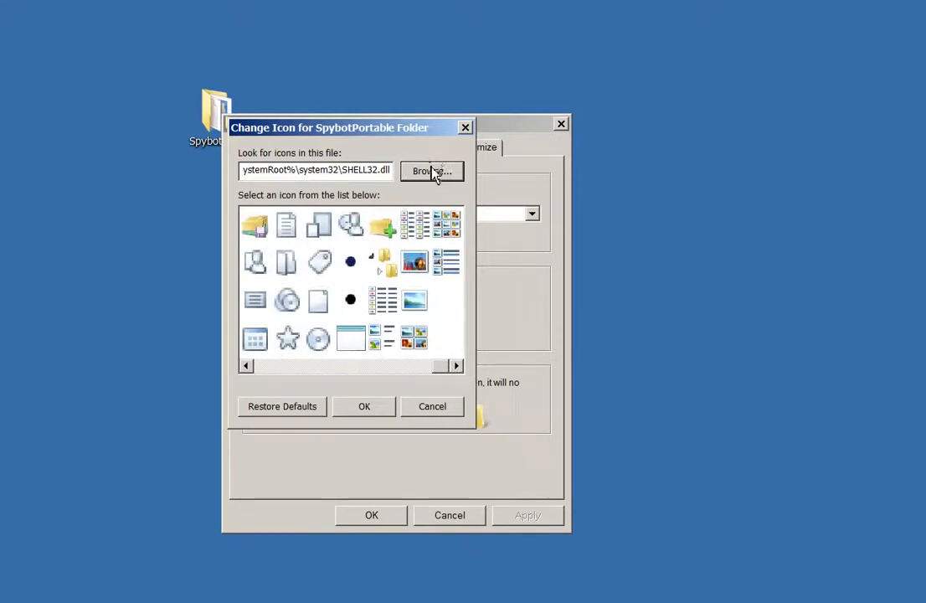
{"action": "left_click", "coordinate": [431, 171]}
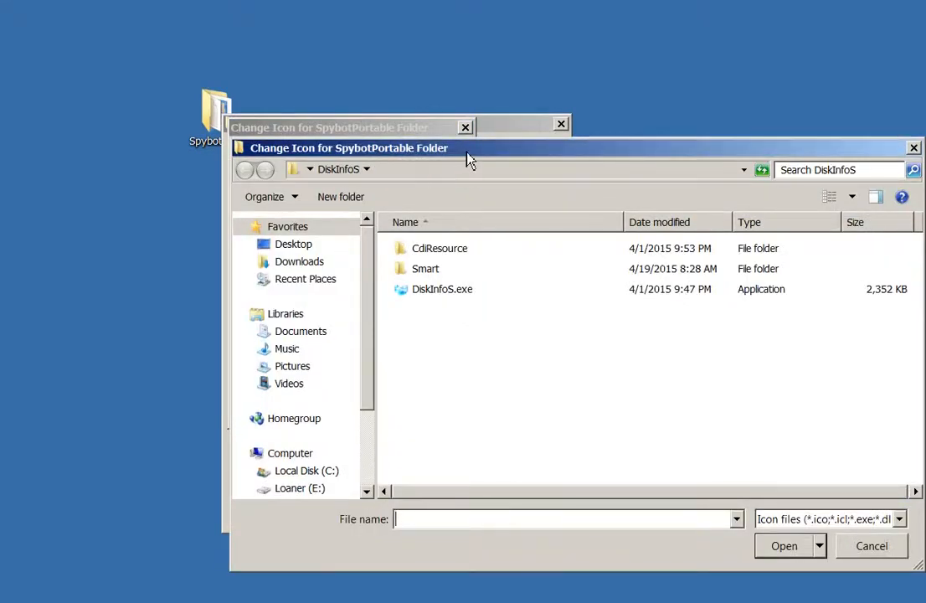
{"action": "left_click", "coordinate": [293, 244]}
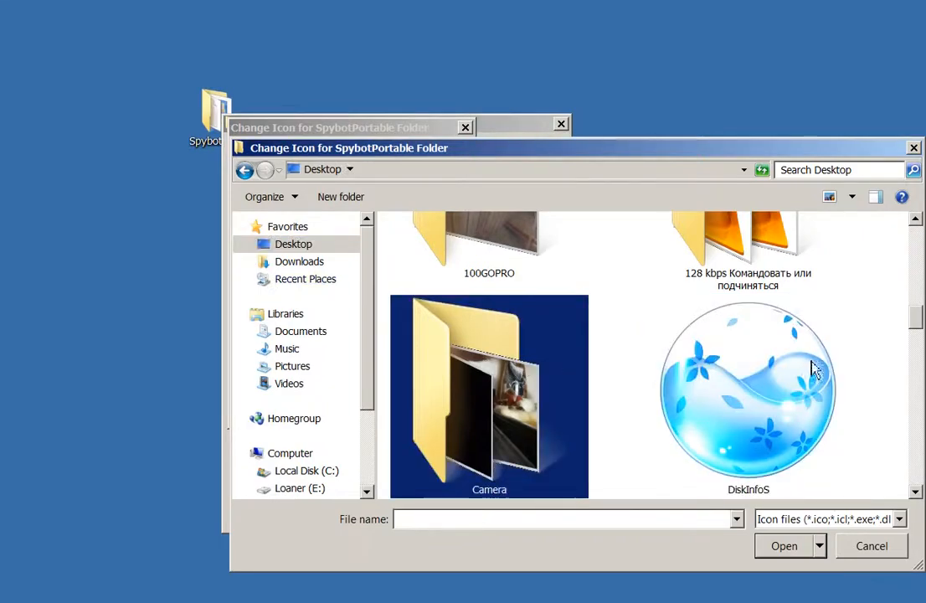
{"action": "scroll", "scroll_direction": "up", "scroll_amount": 3}
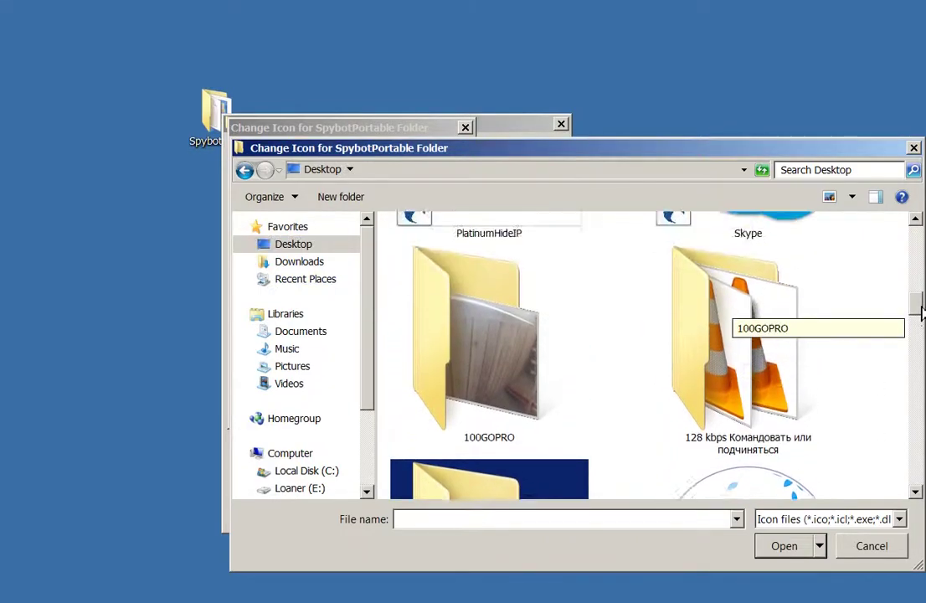
{"action": "scroll", "scroll_direction": "down", "scroll_amount": 3}
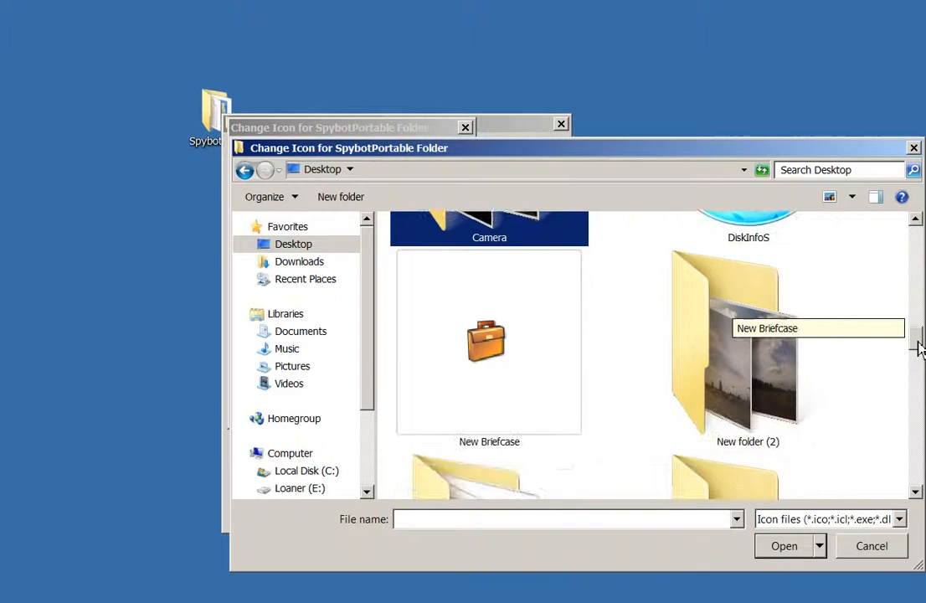
{"action": "scroll", "scroll_direction": "down", "scroll_amount": 3}
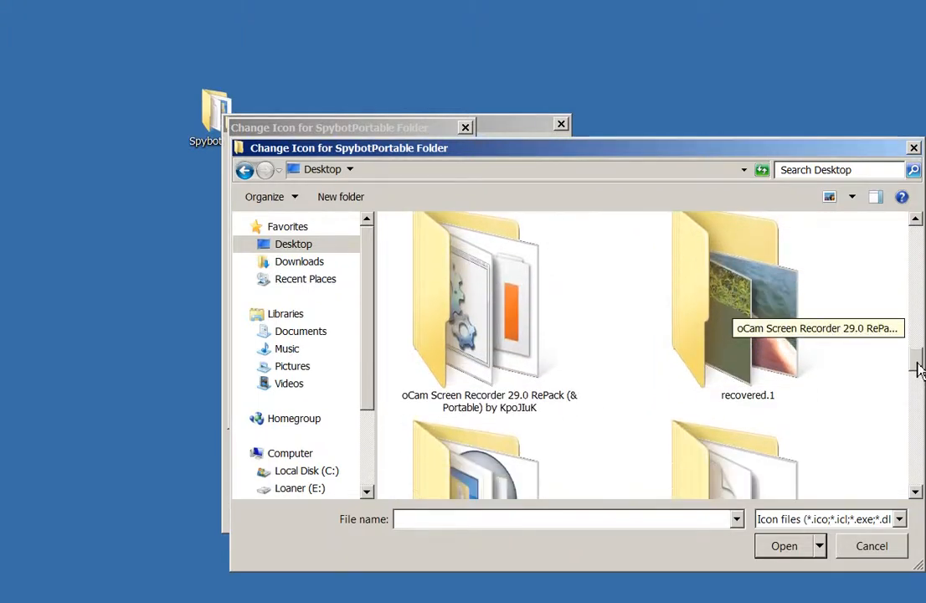
{"action": "scroll", "scroll_direction": "down", "scroll_amount": 3}
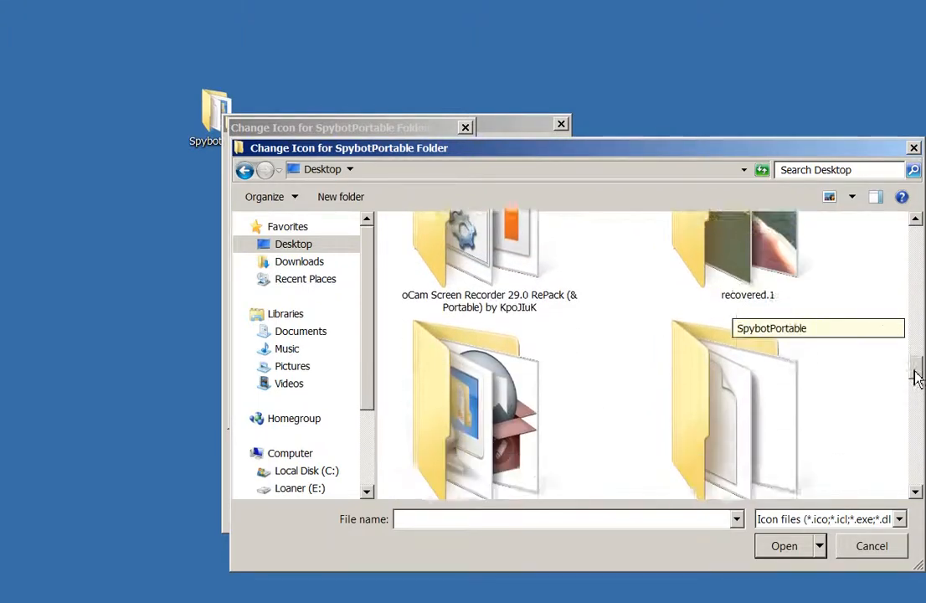
{"action": "double_click", "coordinate": [733, 410]}
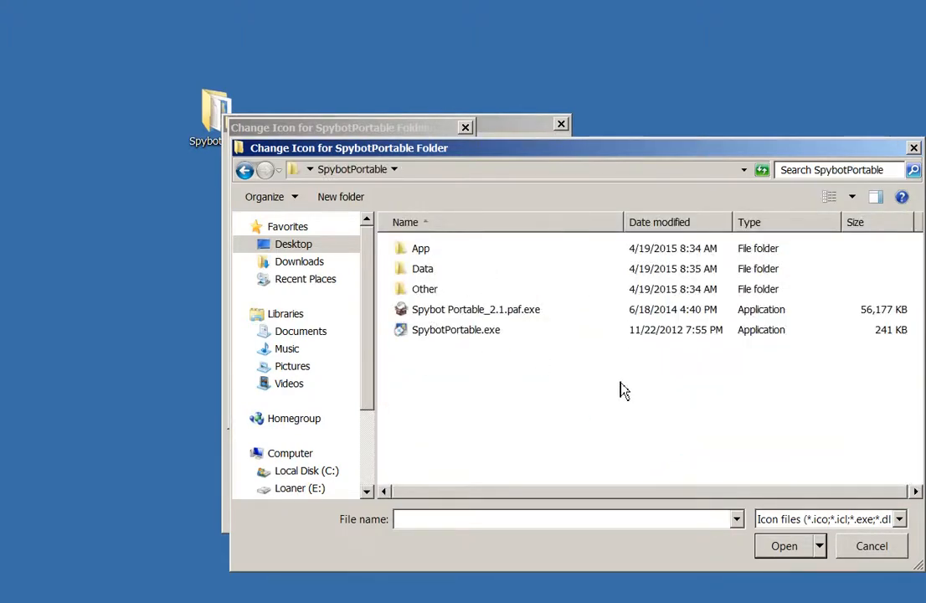
{"action": "mouse_move", "coordinate": [452, 339]}
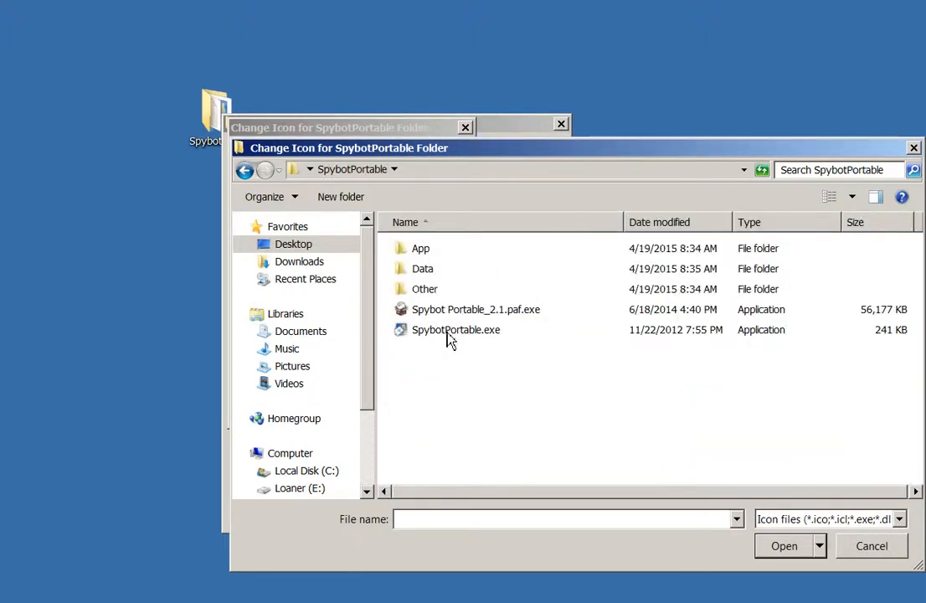
{"action": "mouse_move", "coordinate": [435, 335]}
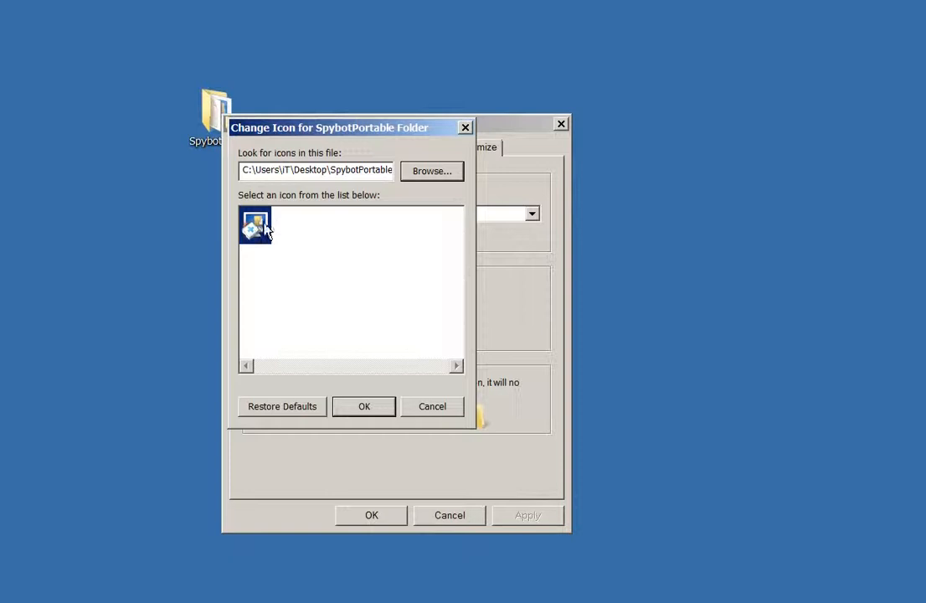
- Confirm the SpybotPortable.exe icon for the SpybotPortable folder and return to the desktop
{"action": "left_click", "coordinate": [363, 406]}
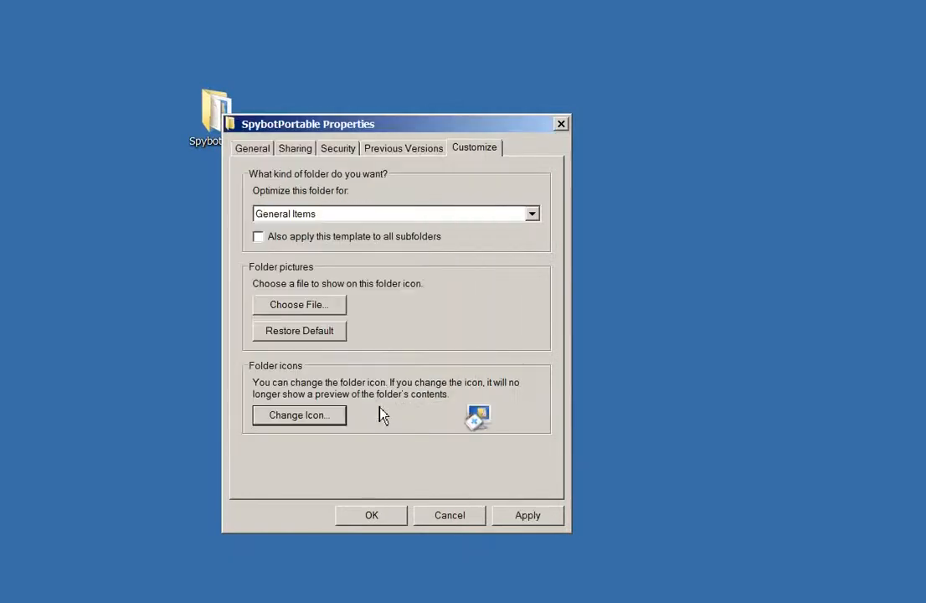
{"action": "left_click", "coordinate": [370, 515]}
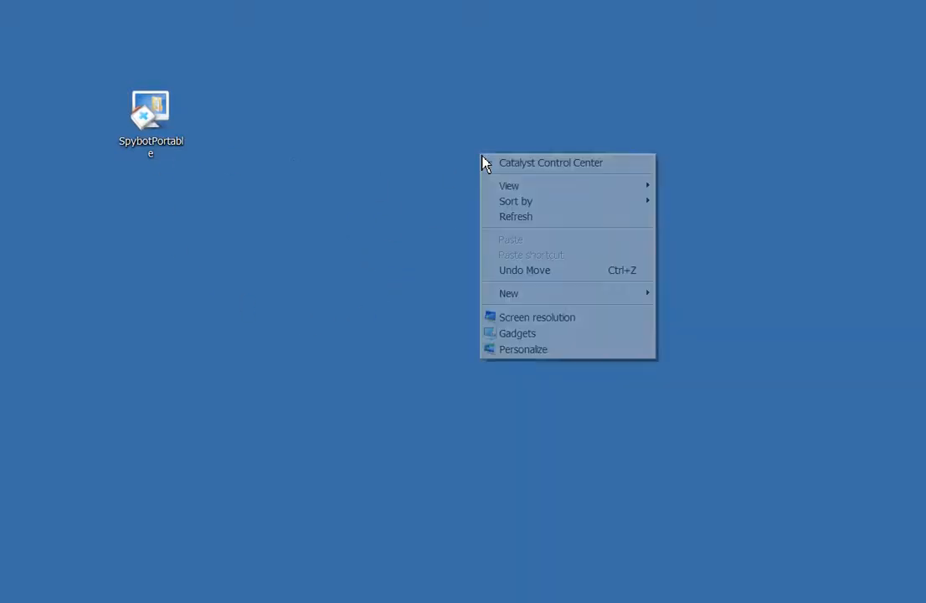
{"action": "mouse_move", "coordinate": [505, 162]}
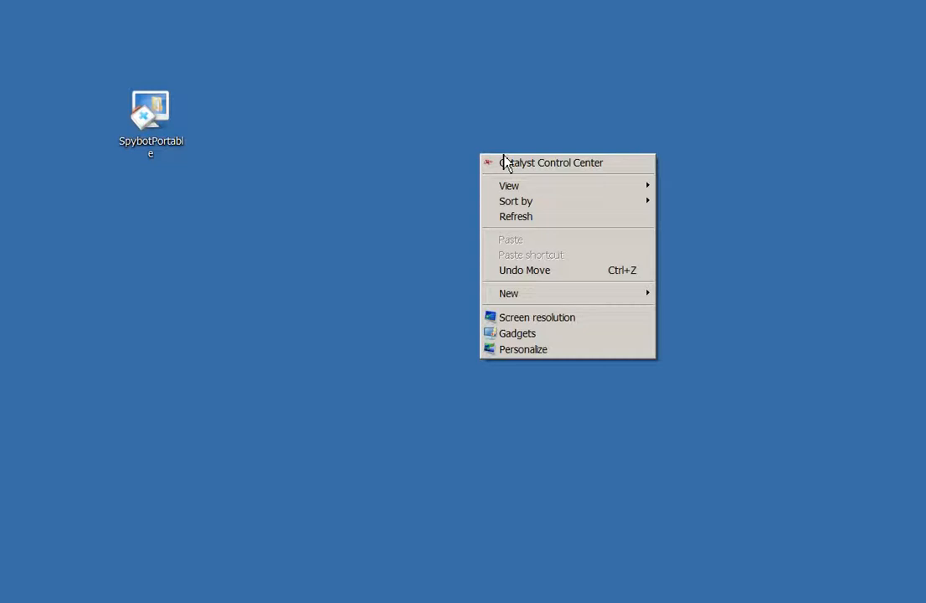
- Create a new folder on the desktop and name it 'music'
{"action": "left_click", "coordinate": [508, 293]}
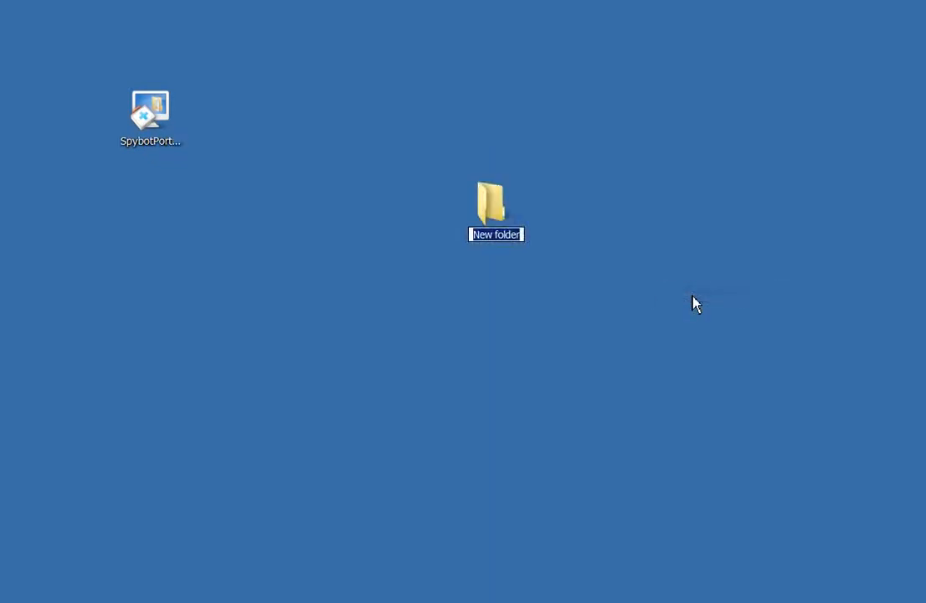
{"action": "type", "text": "music"}
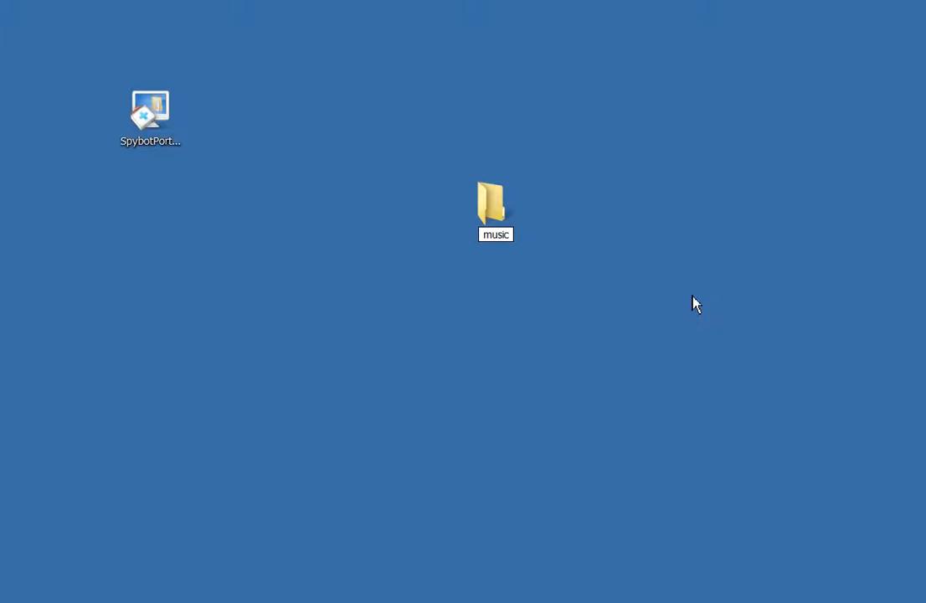
{"action": "left_click", "coordinate": [492, 204]}
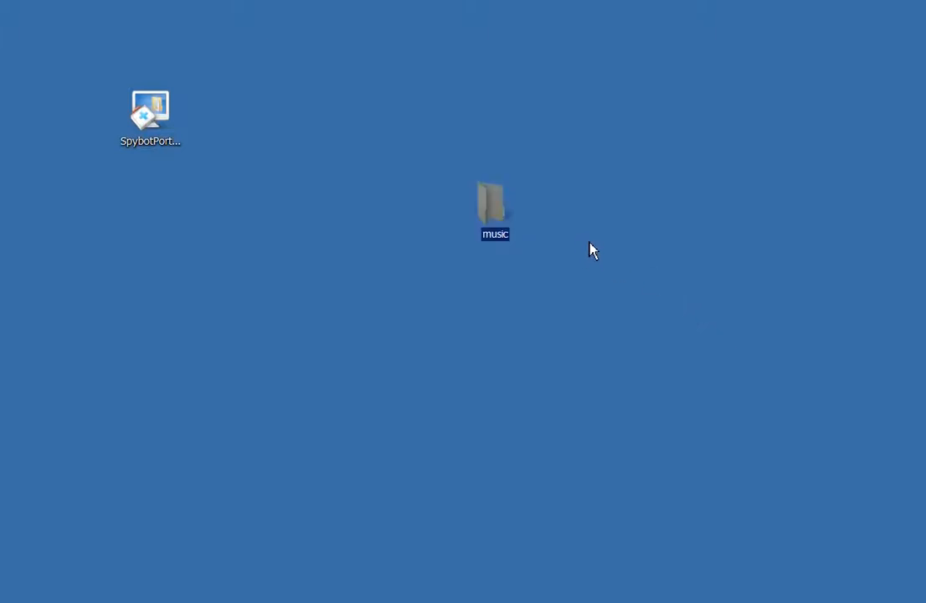
- Open the music folder's Properties and its folder customization settings
{"action": "right_click", "coordinate": [492, 206]}
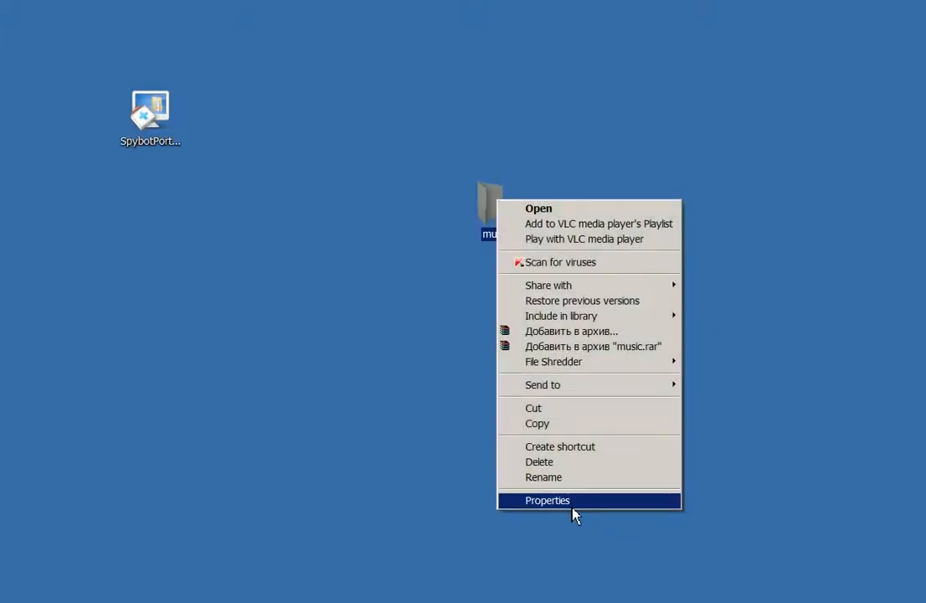
{"action": "left_click", "coordinate": [547, 499]}
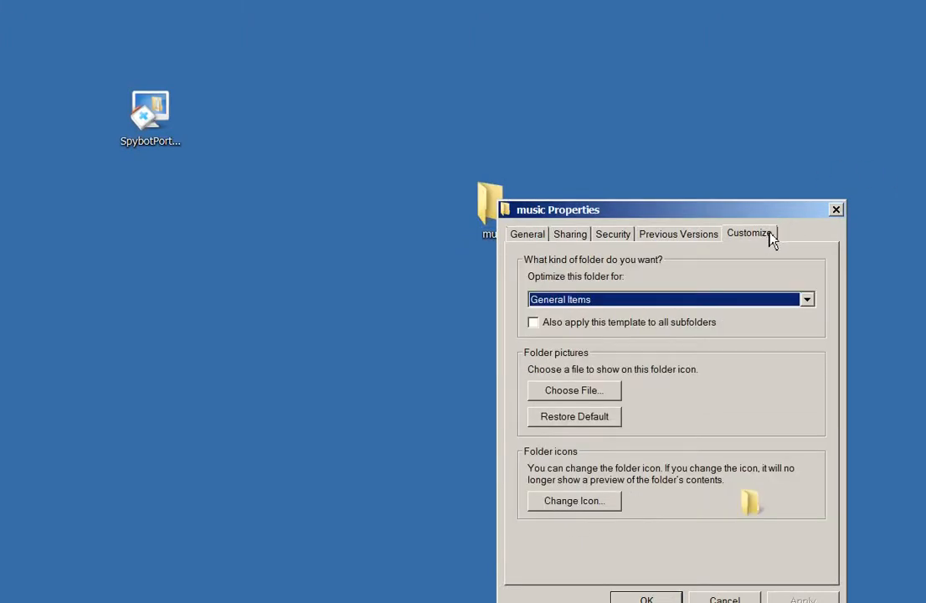
{"action": "left_click", "coordinate": [573, 500]}
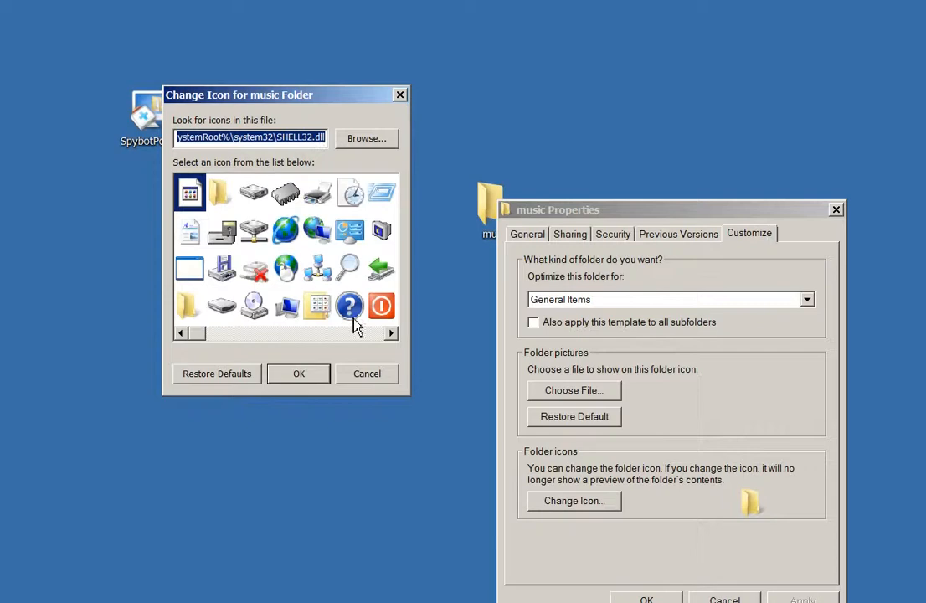
- Browse the SHELL32.dll icons and choose the multimedia document icon for music
{"action": "scroll", "scroll_direction": "right", "scroll_amount": 3}
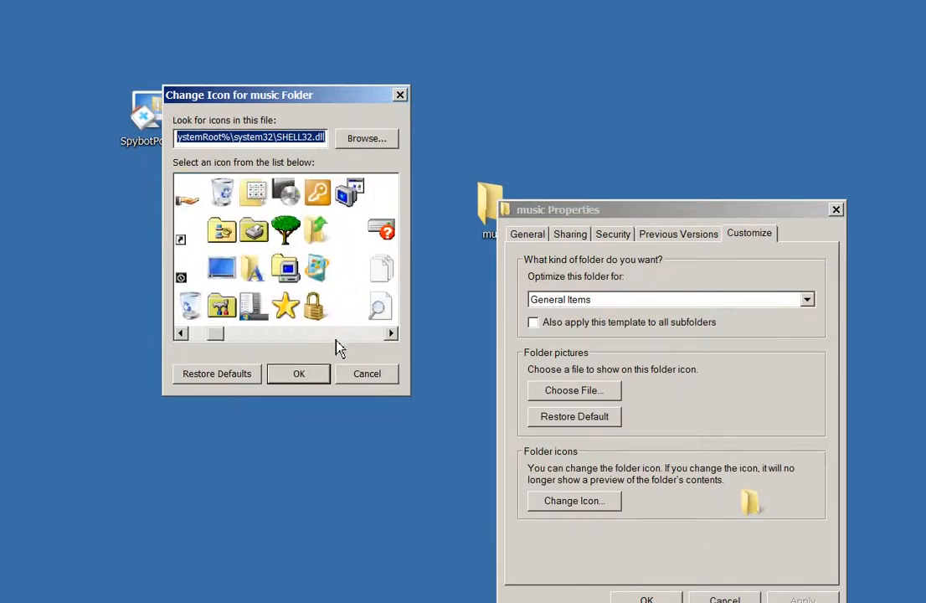
{"action": "scroll", "scroll_direction": "right", "scroll_amount": 3}
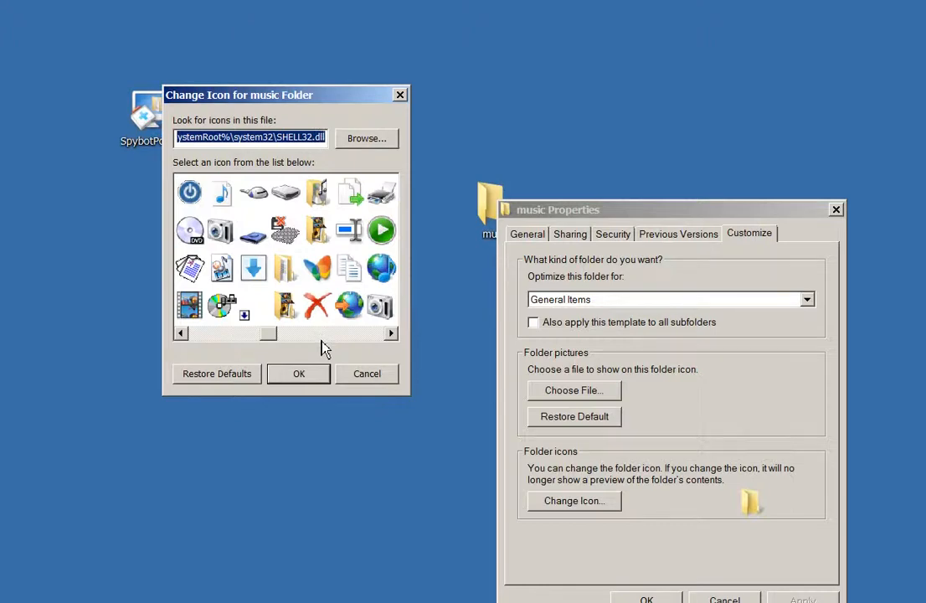
{"action": "left_click", "coordinate": [222, 193]}
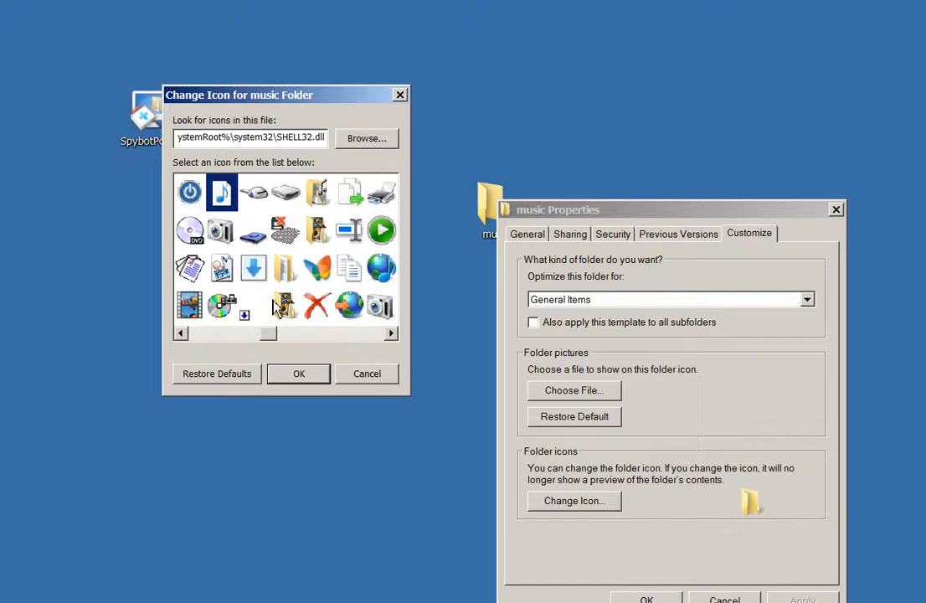
{"action": "mouse_move", "coordinate": [304, 343]}
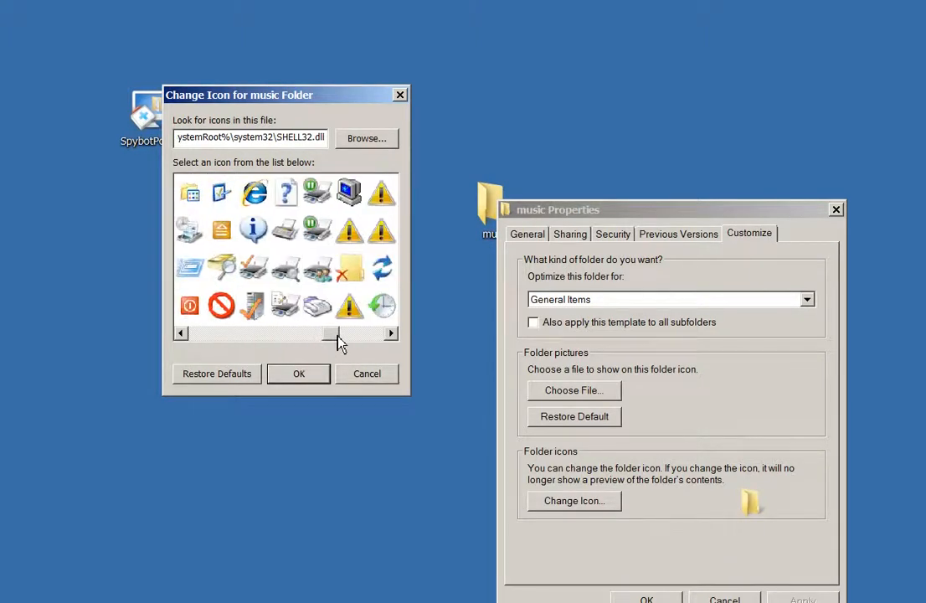
{"action": "left_click", "coordinate": [391, 333]}
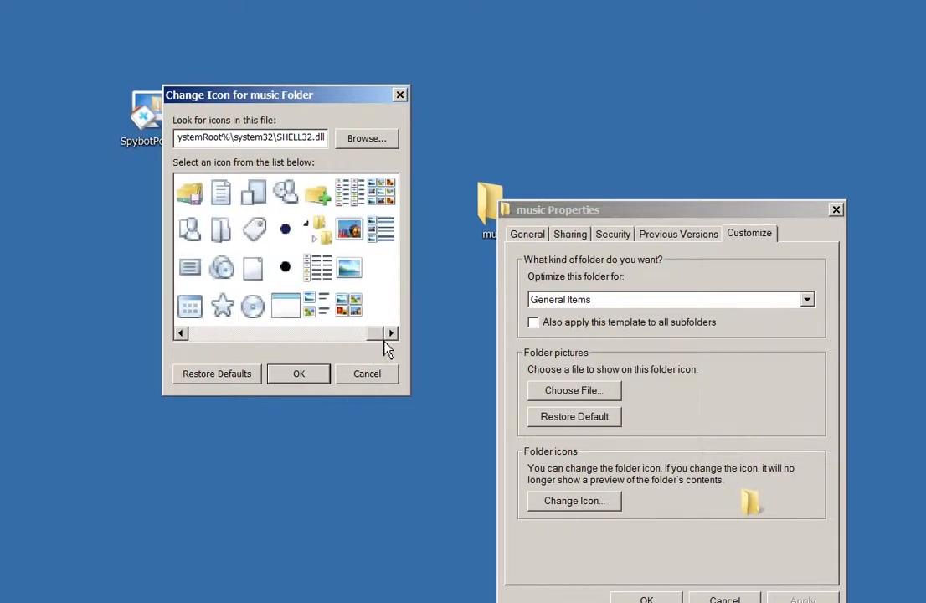
{"action": "left_click", "coordinate": [390, 333]}
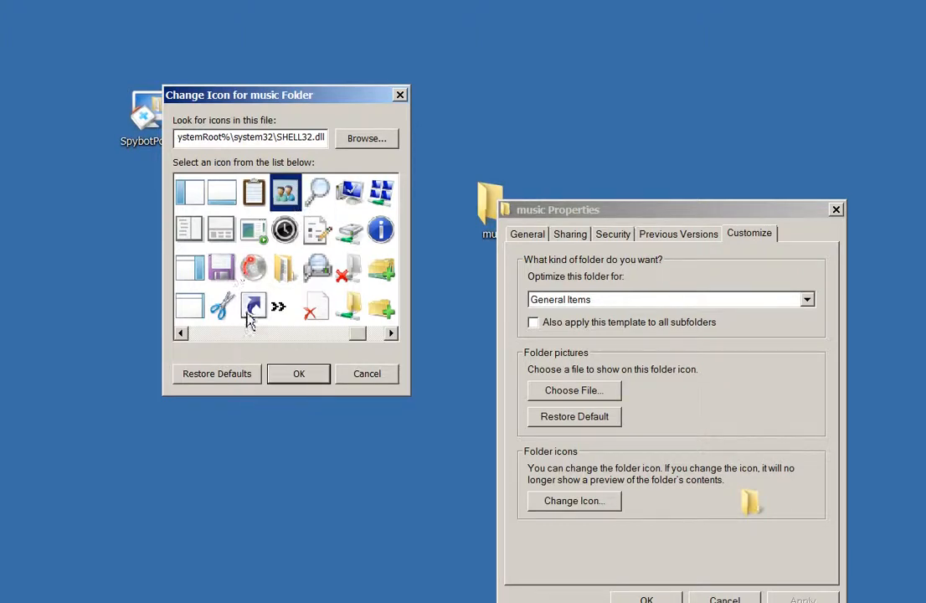
{"action": "mouse_move", "coordinate": [302, 360]}
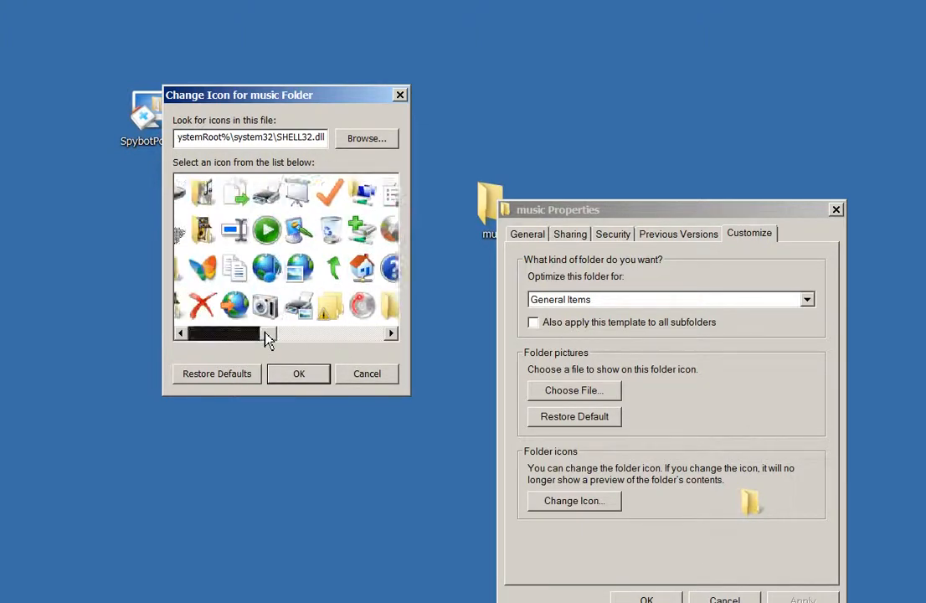
{"action": "scroll", "scroll_direction": "right", "scroll_amount": 3}
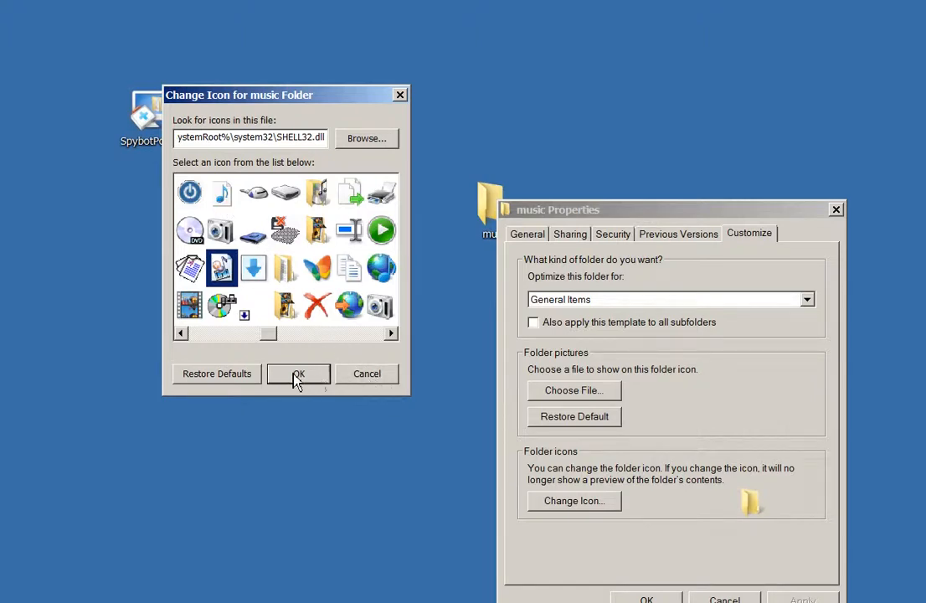
{"action": "left_click", "coordinate": [298, 373]}
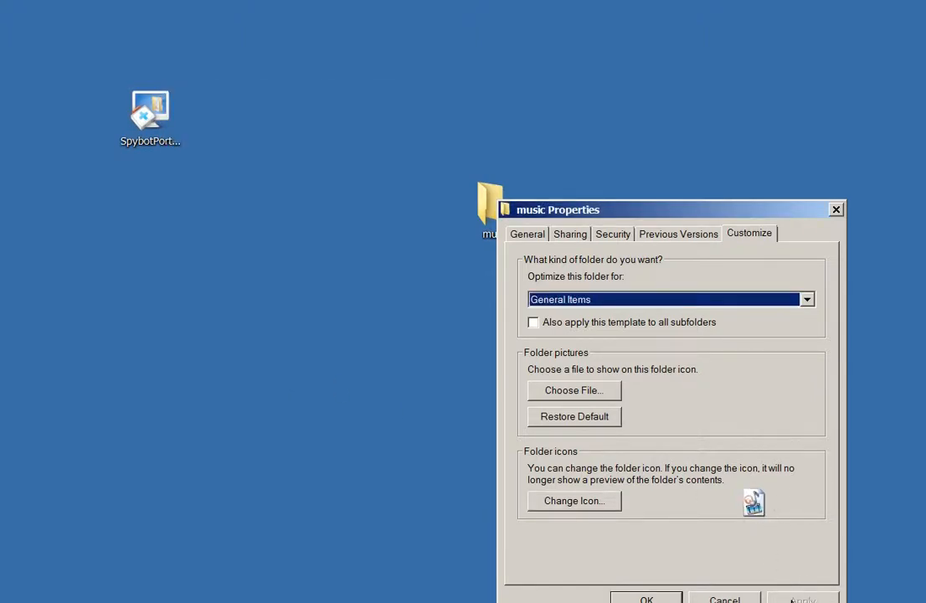
- Apply the multimedia icon, move music beside SpybotPortable, and open its context menu
{"action": "left_click", "coordinate": [645, 599]}
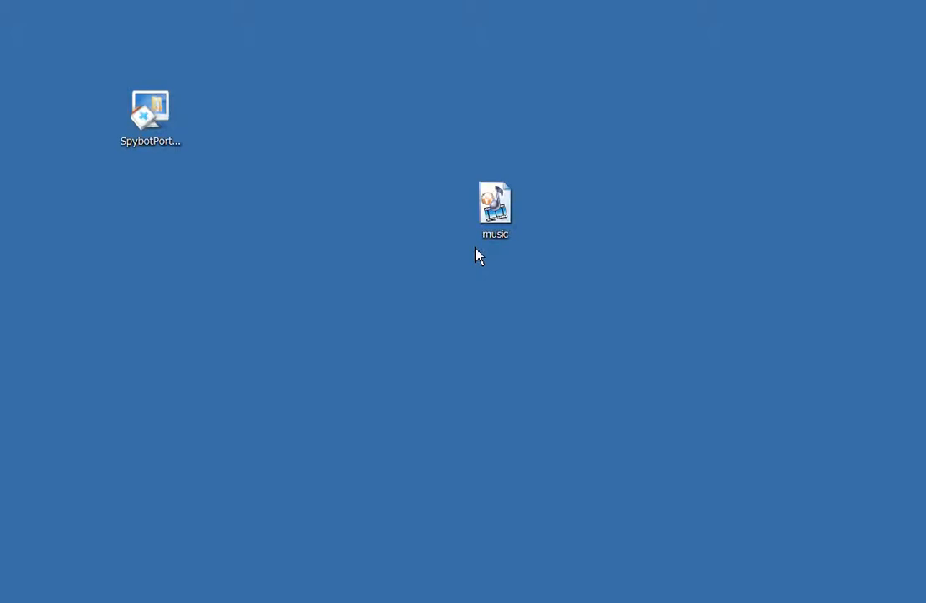
{"action": "left_click_drag", "start_coordinate": [495, 204], "coordinate": [356, 112]}
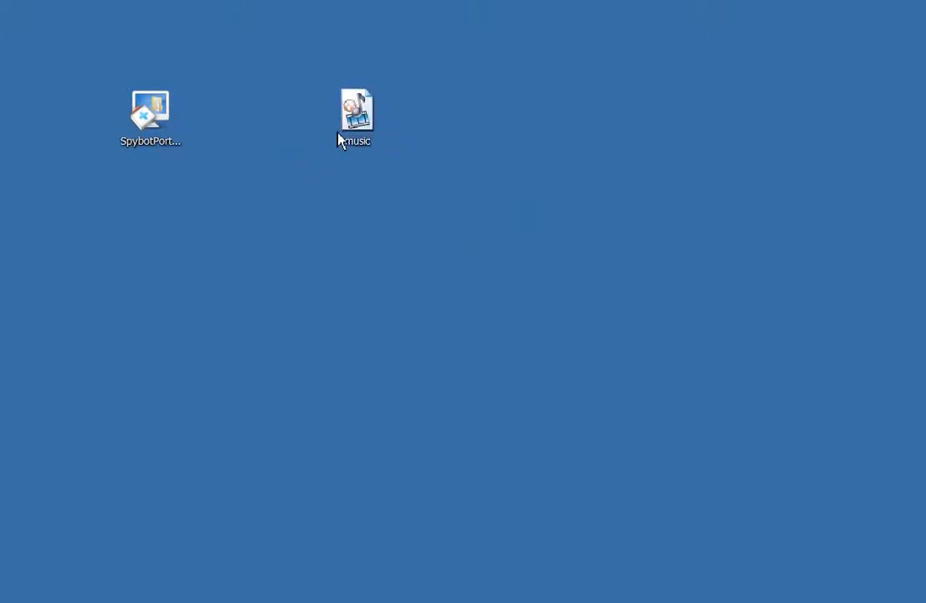
{"action": "double_click", "coordinate": [150, 109]}
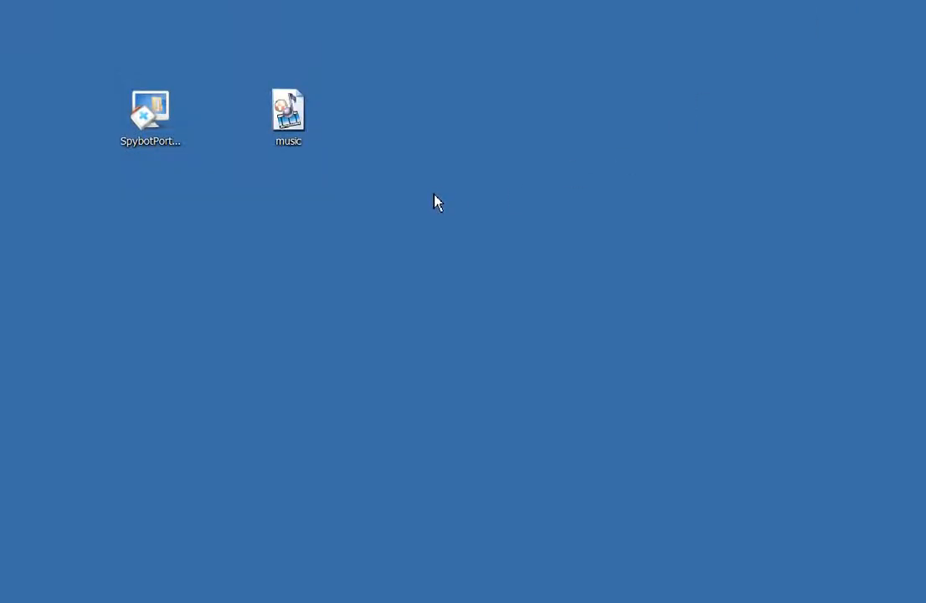
{"action": "mouse_move", "coordinate": [210, 260]}
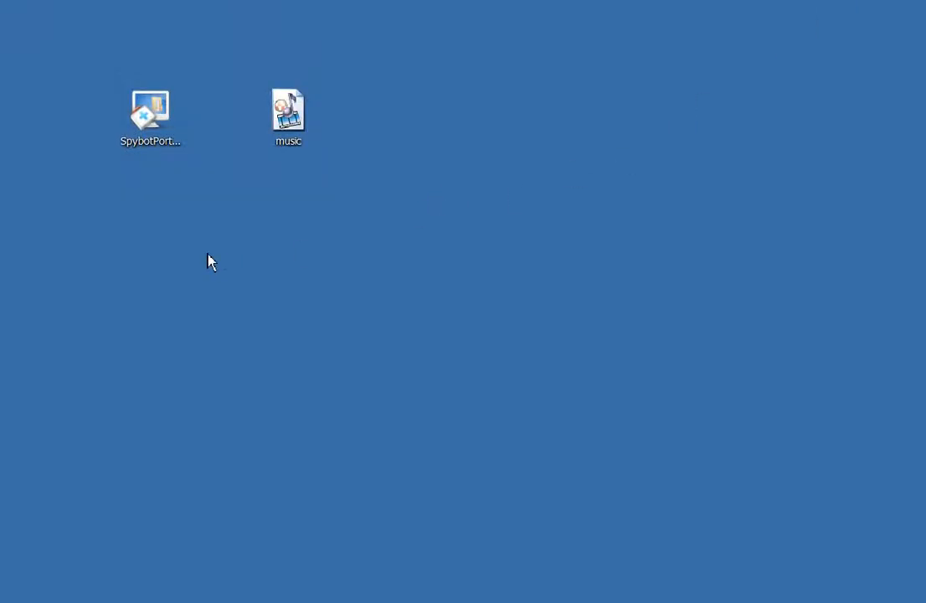
{"action": "mouse_move", "coordinate": [340, 183]}
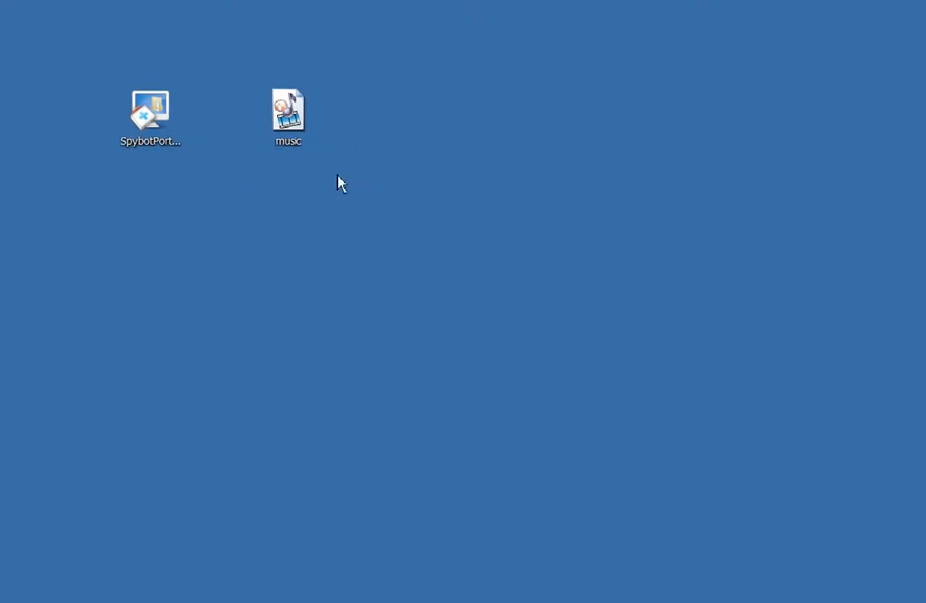
{"action": "right_click", "coordinate": [288, 113]}
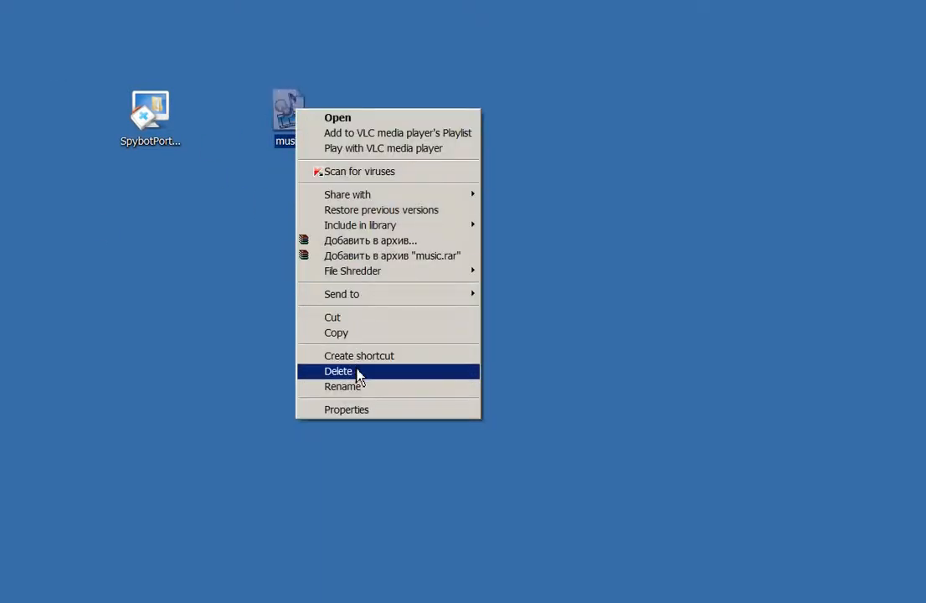